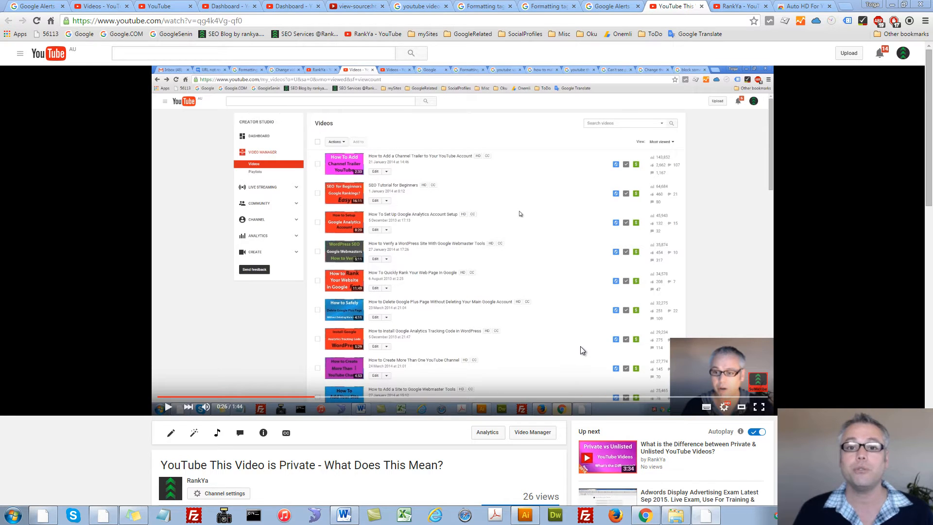
mouse_move(617, 331)
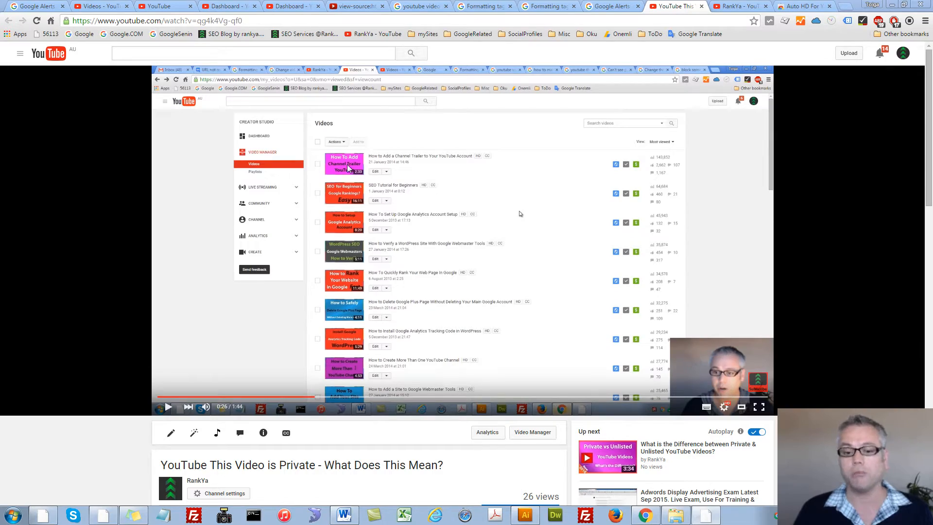
mouse_move(570, 254)
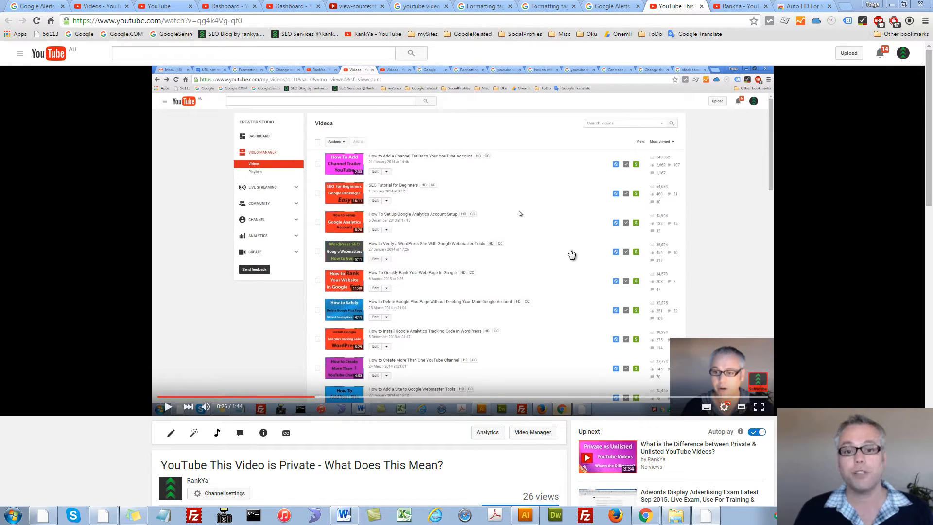
Step: Reach the channel's YouTube account settings overview via the account menu's gear icon
left_click(723, 407)
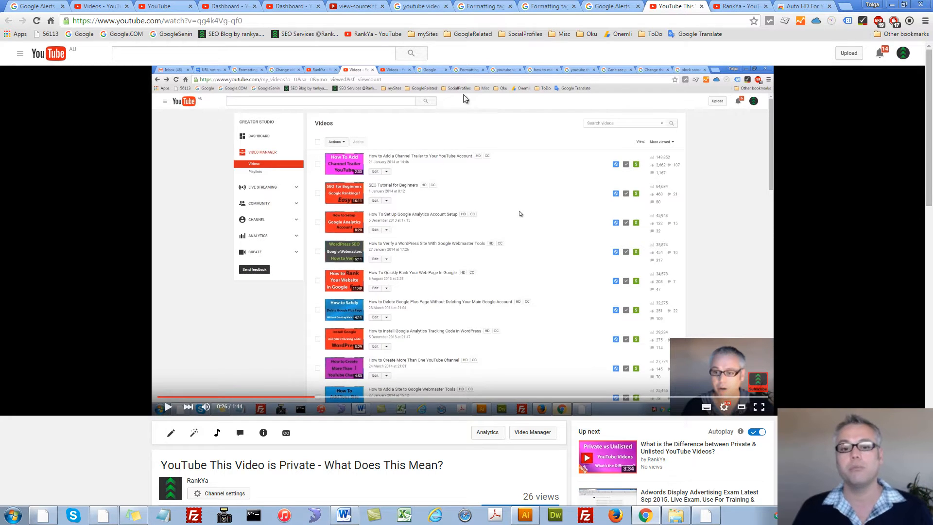
mouse_move(563, 226)
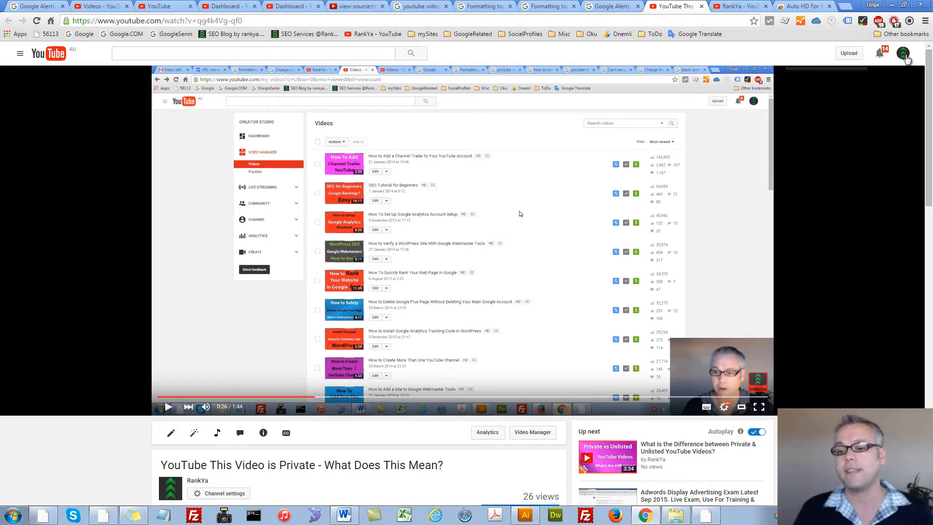
left_click(903, 53)
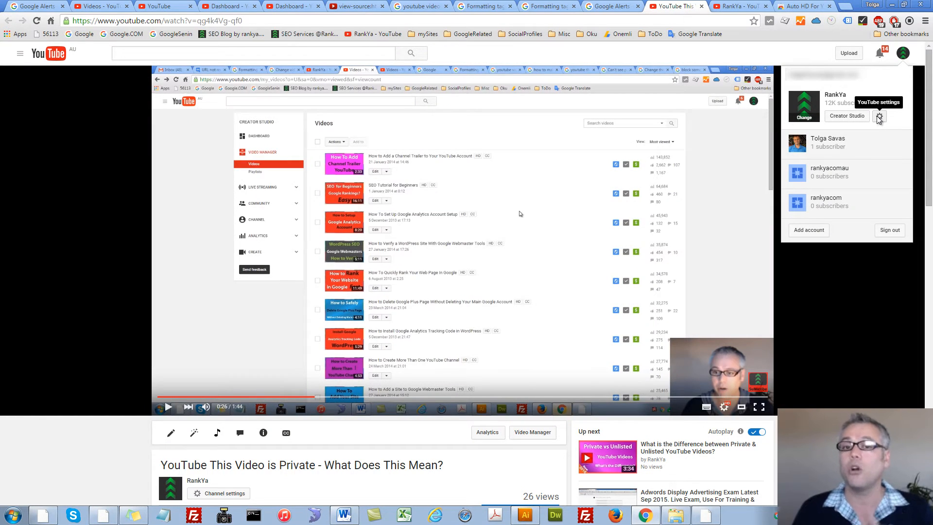
left_click(879, 115)
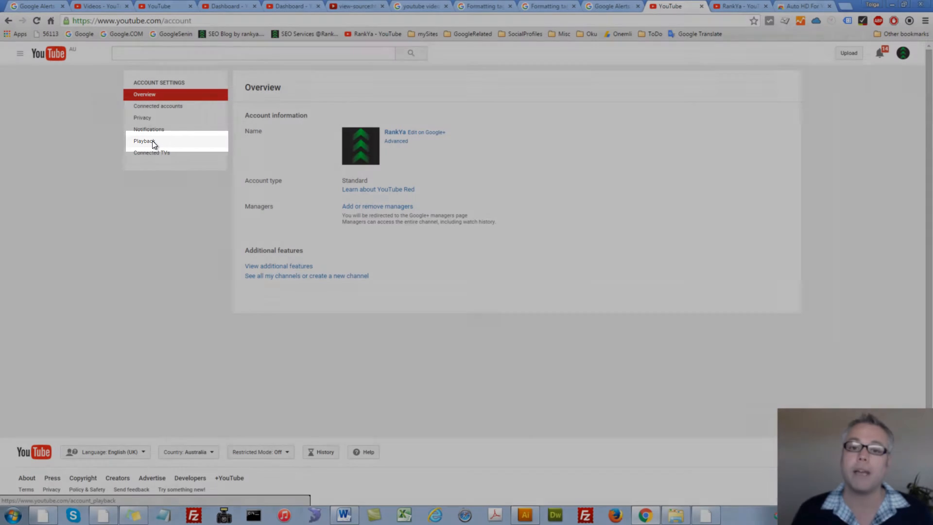
Step: Show the Playback settings page and highlight its 'Video playback quality' heading
left_click(144, 141)
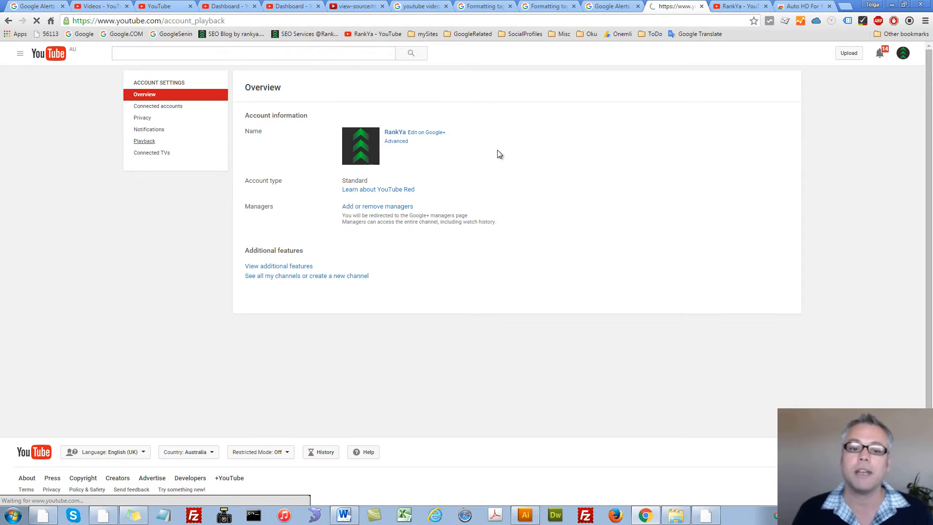
left_click(144, 141)
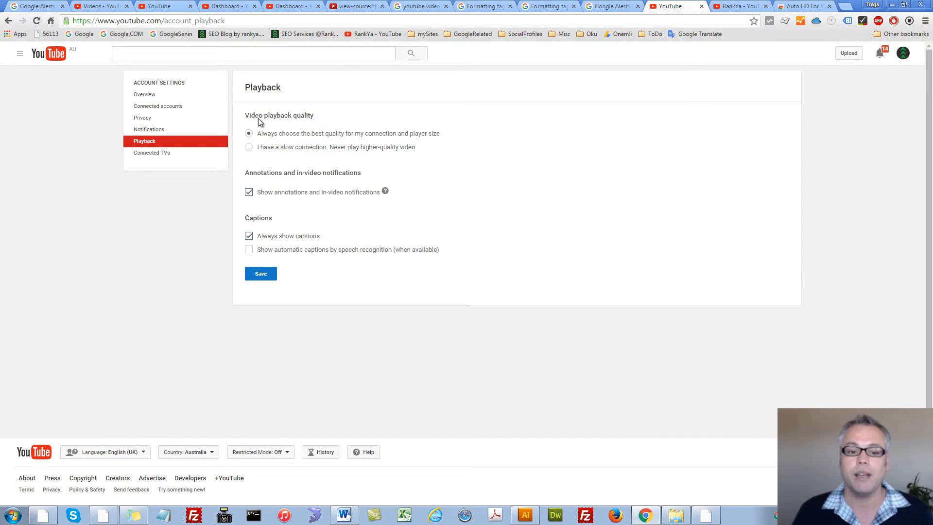
double_click(279, 114)
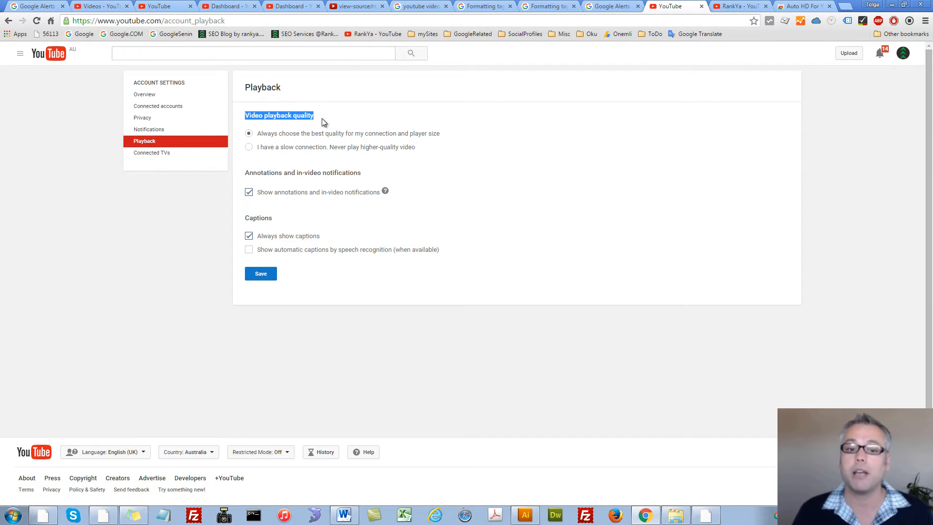
mouse_move(275, 136)
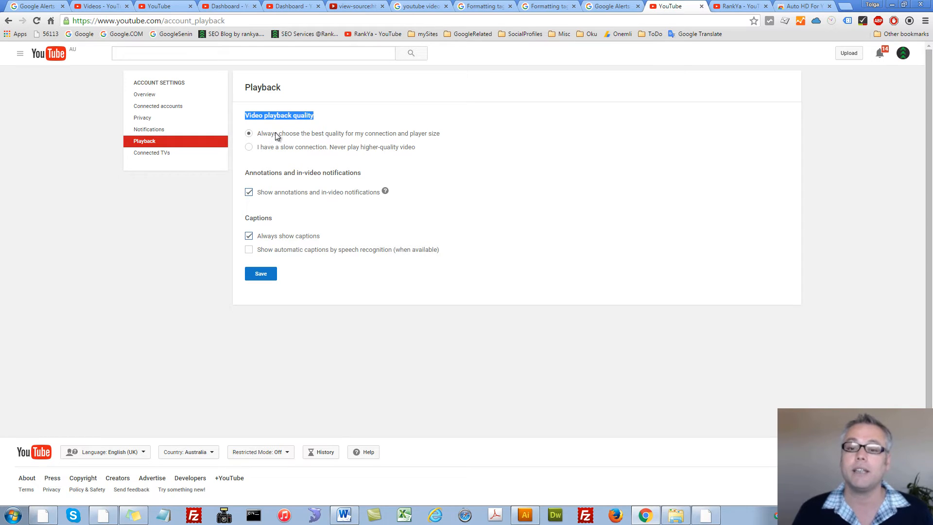
mouse_move(396, 140)
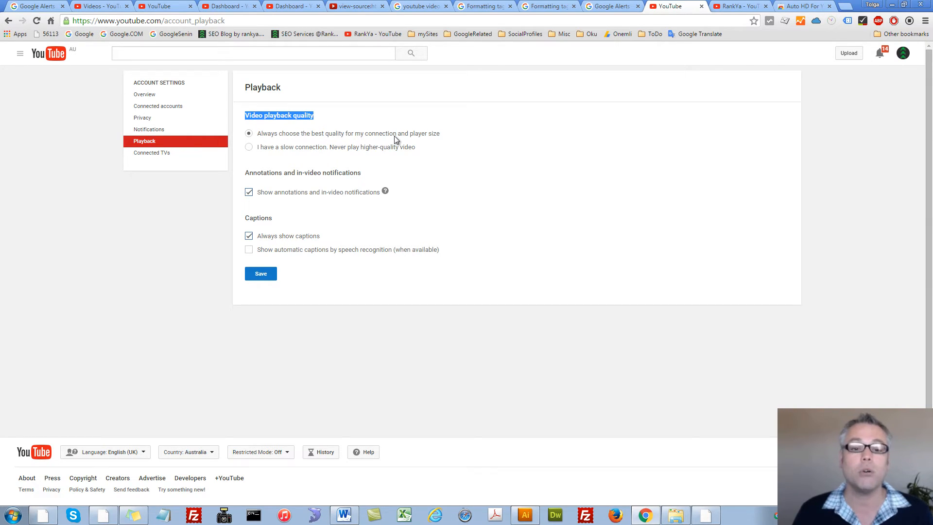
mouse_move(415, 141)
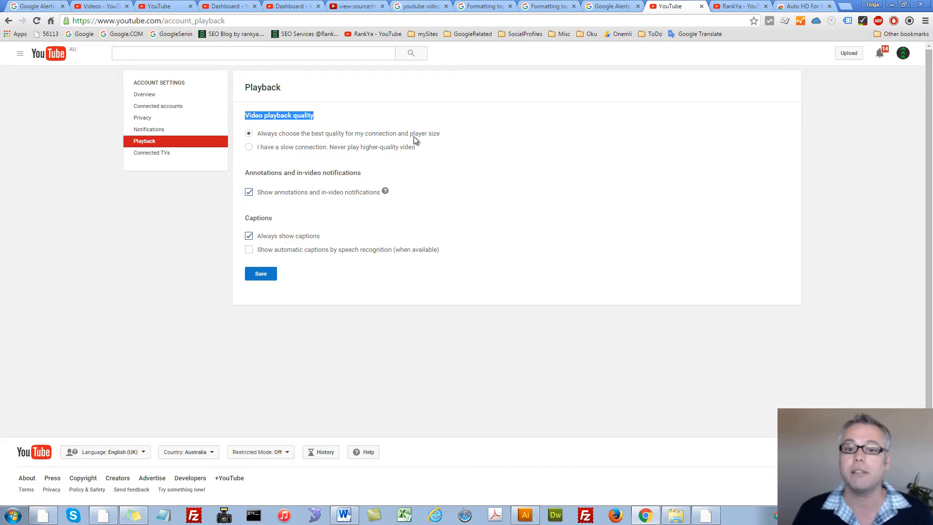
mouse_move(600, 139)
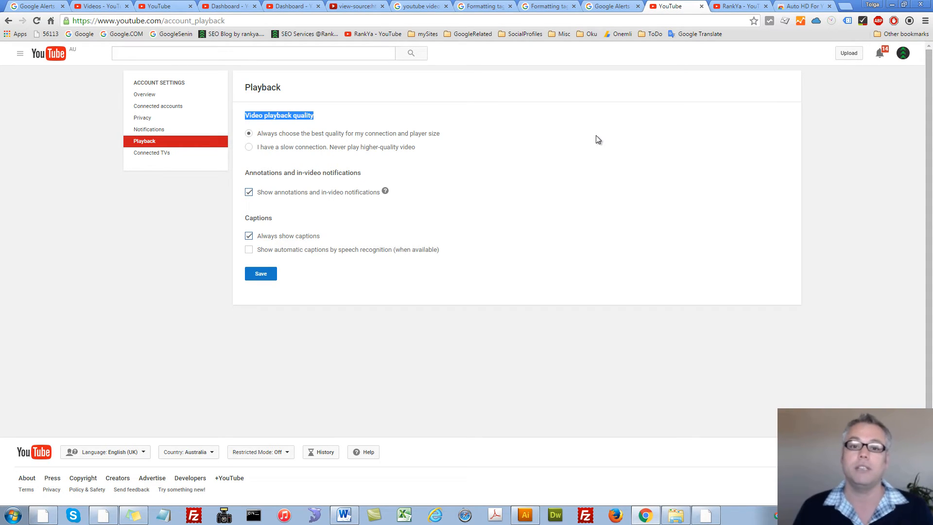
mouse_move(592, 133)
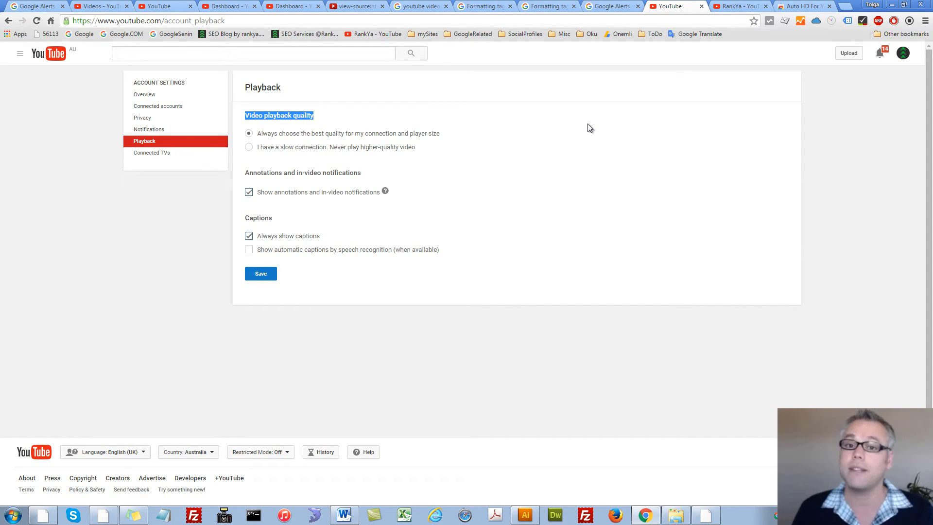
mouse_move(586, 129)
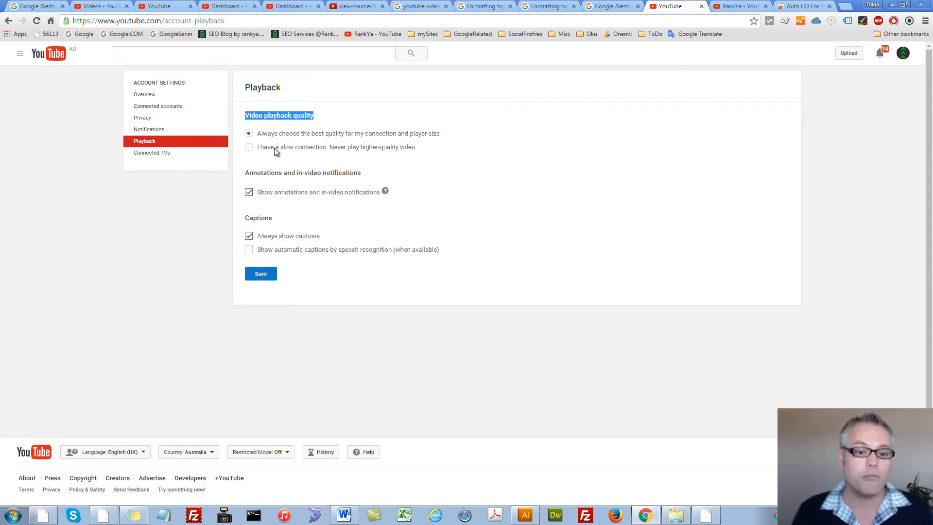
mouse_move(363, 155)
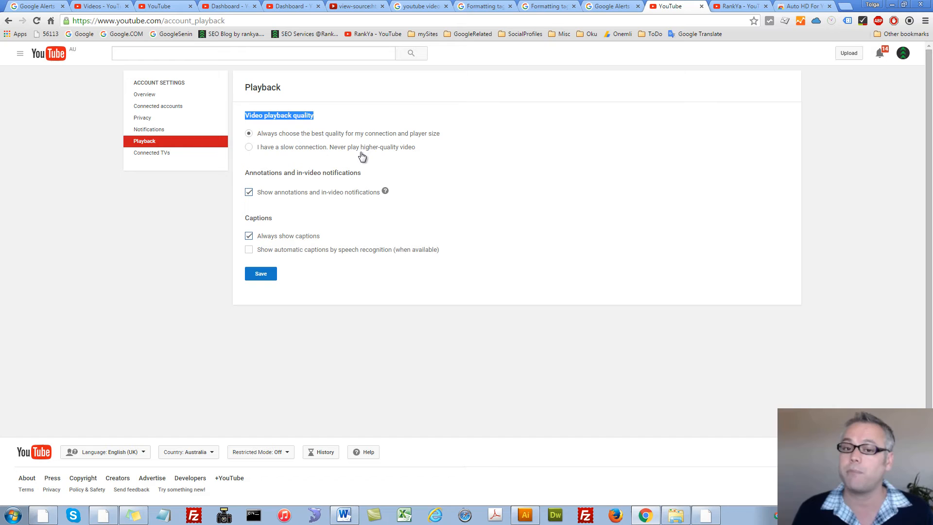
Step: Keep 'Always choose the best quality for my connection and player size' and save the playback settings
left_click(249, 146)
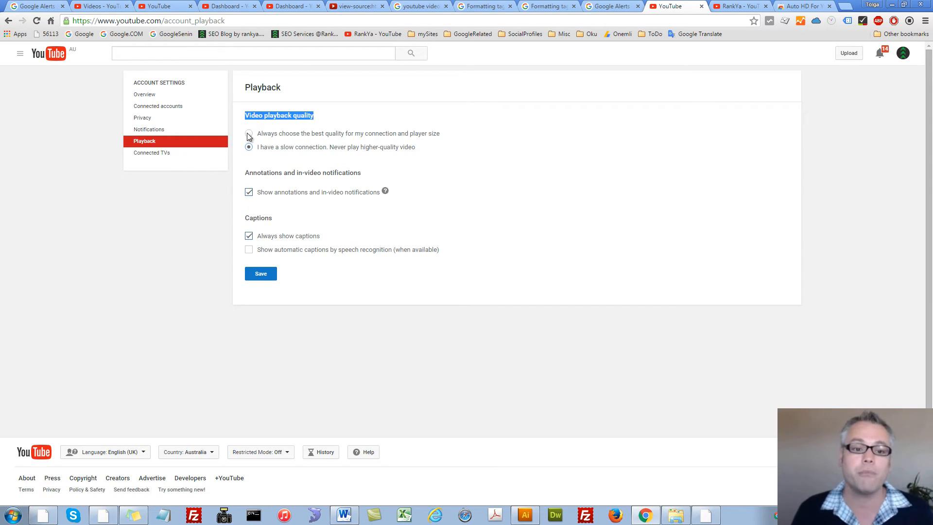
left_click(249, 133)
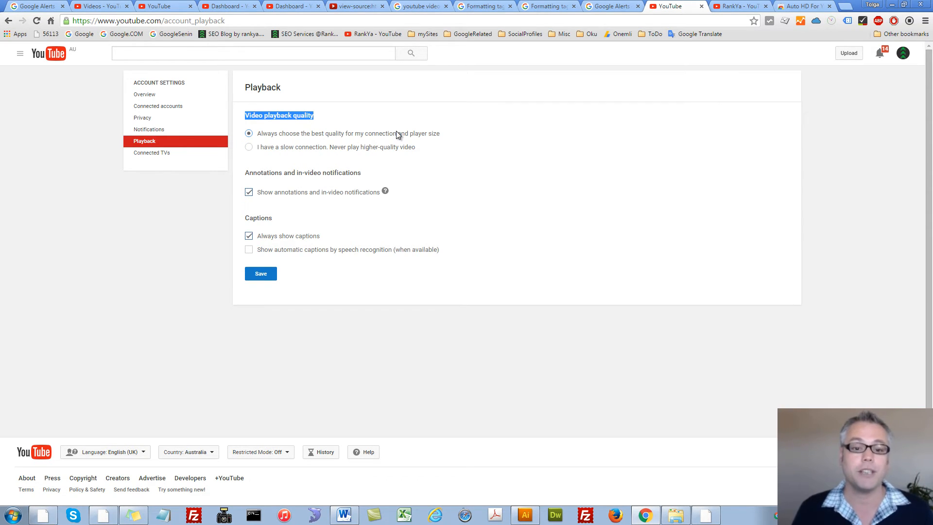
mouse_move(283, 134)
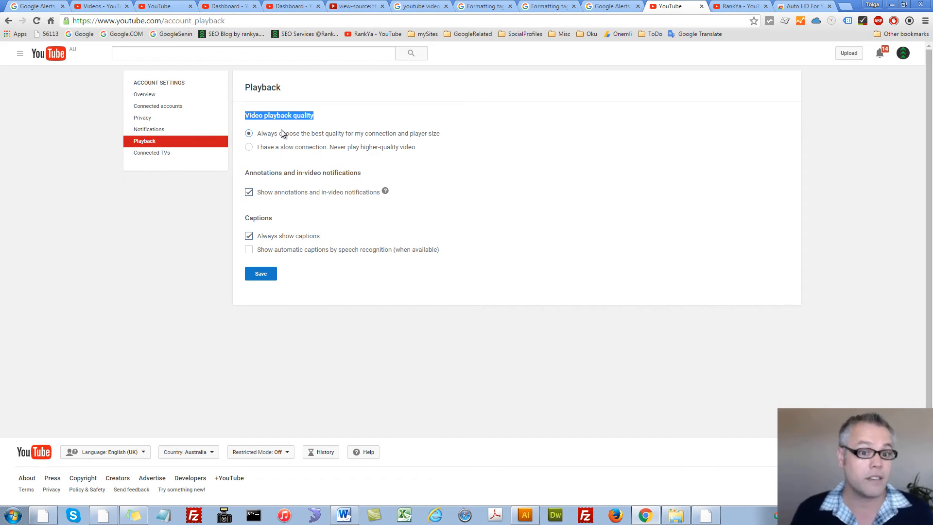
mouse_move(340, 138)
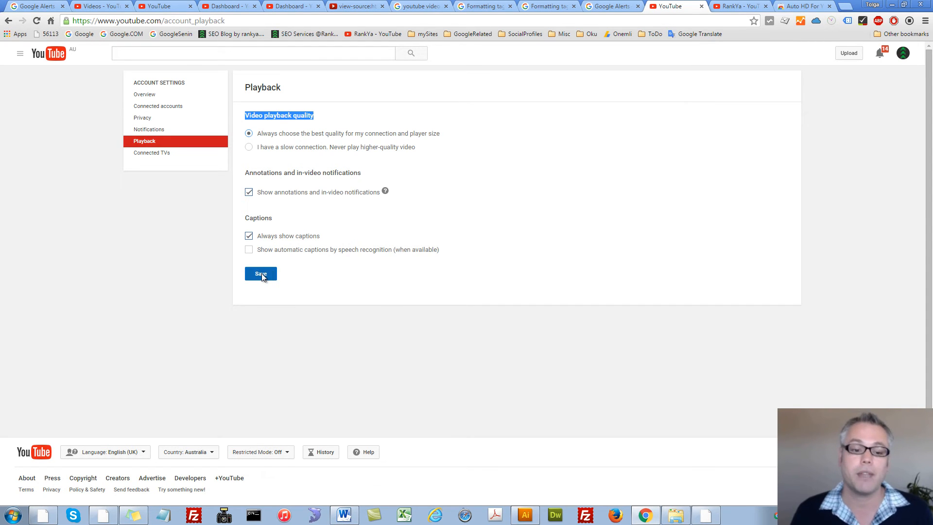
left_click(261, 274)
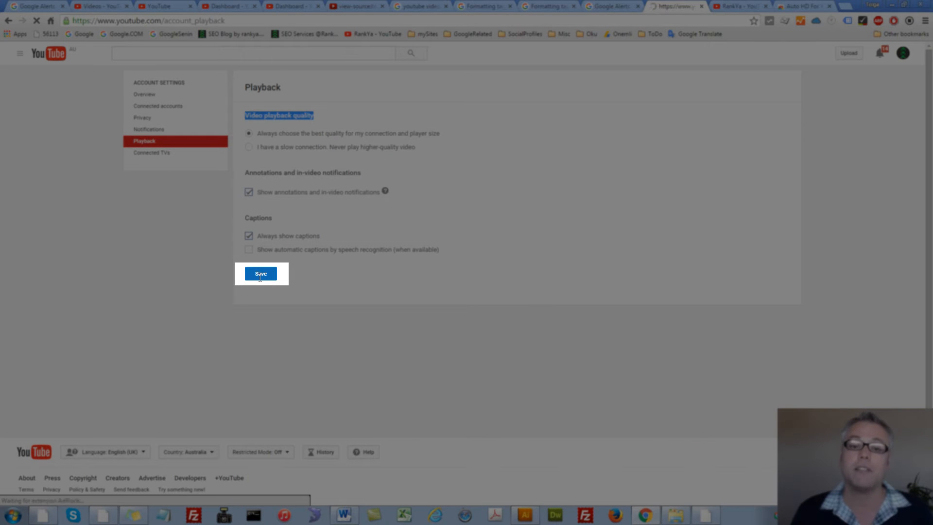
left_click(261, 273)
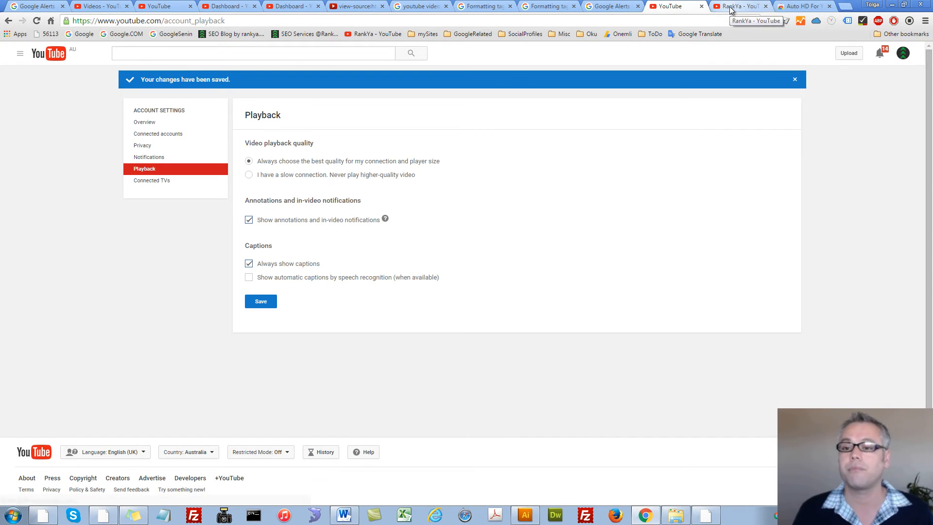
Step: Switch to the RankYa - YouTube tab and bring up its tab options menu
left_click(737, 6)
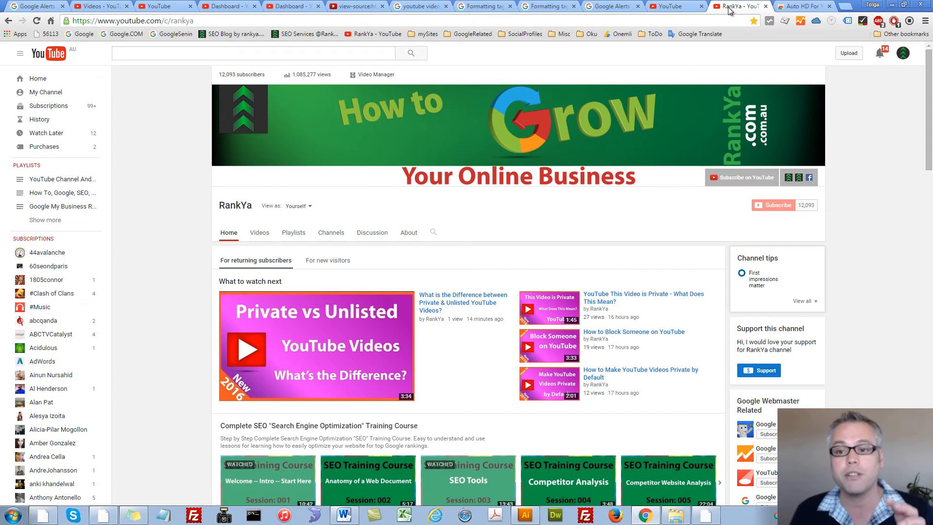
mouse_move(727, 10)
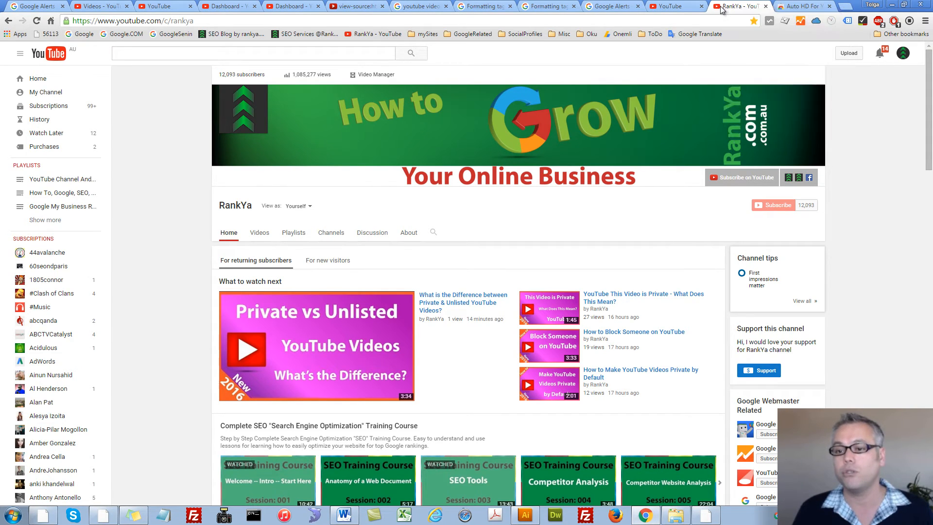
right_click(737, 5)
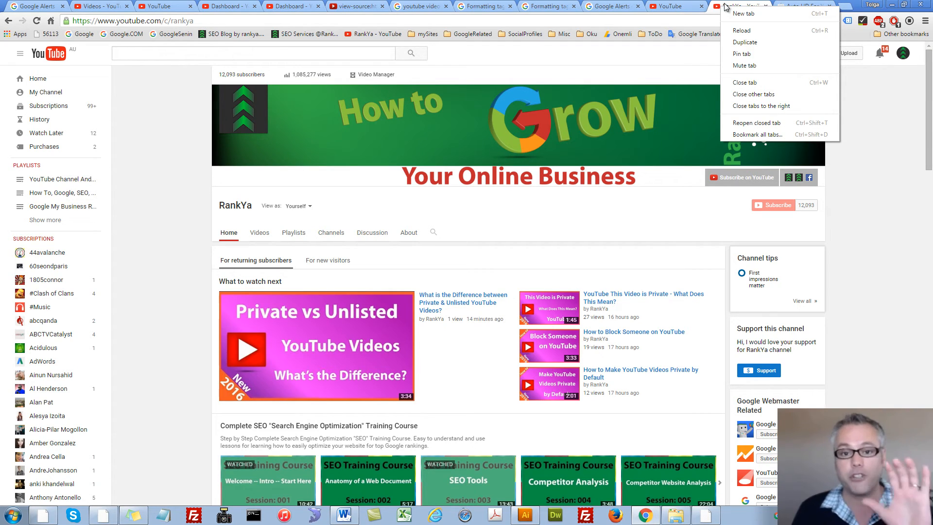
mouse_move(754, 96)
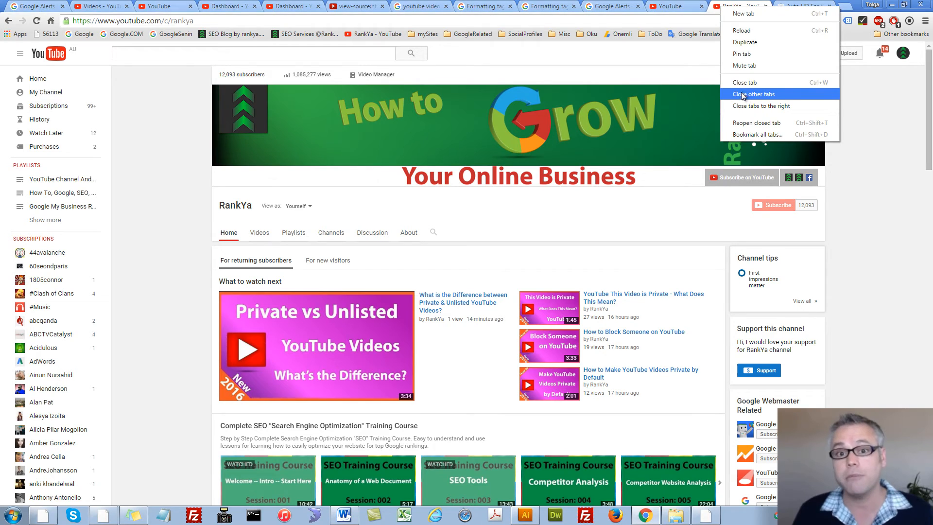
mouse_move(745, 81)
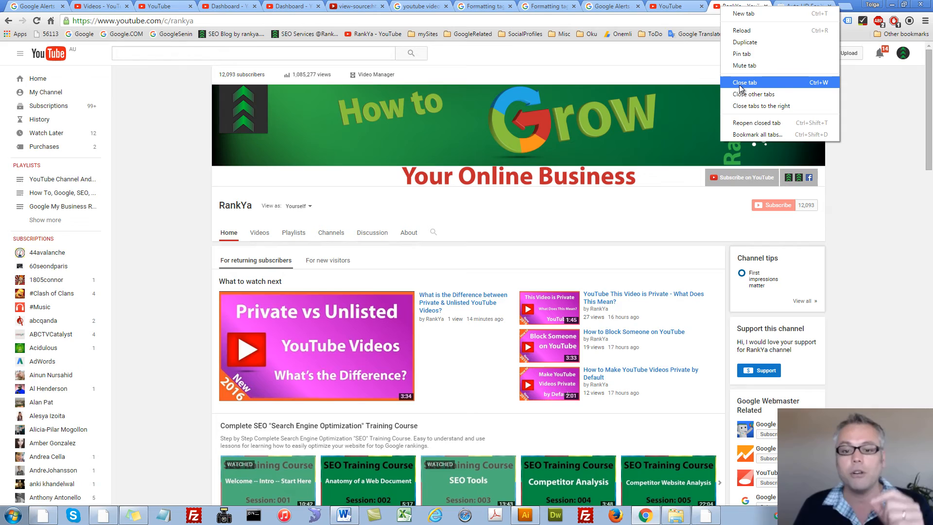
mouse_move(577, 222)
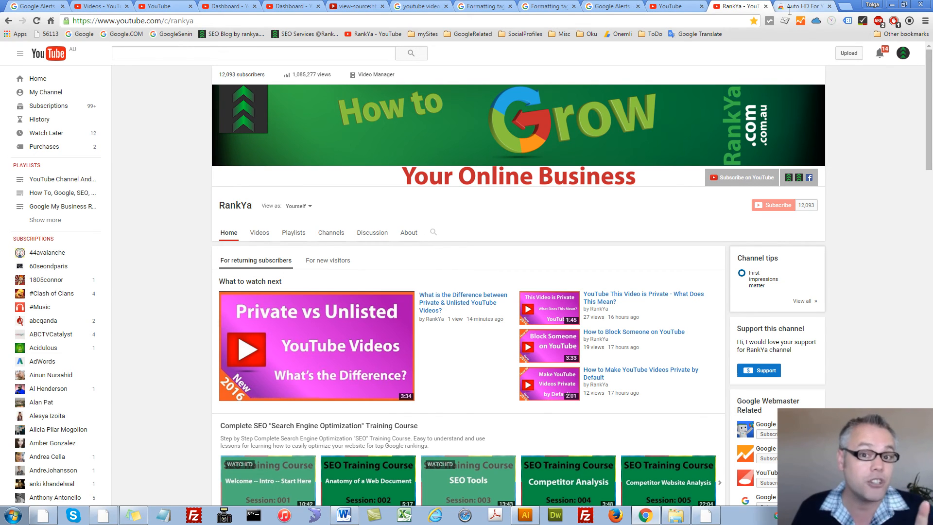
left_click(804, 6)
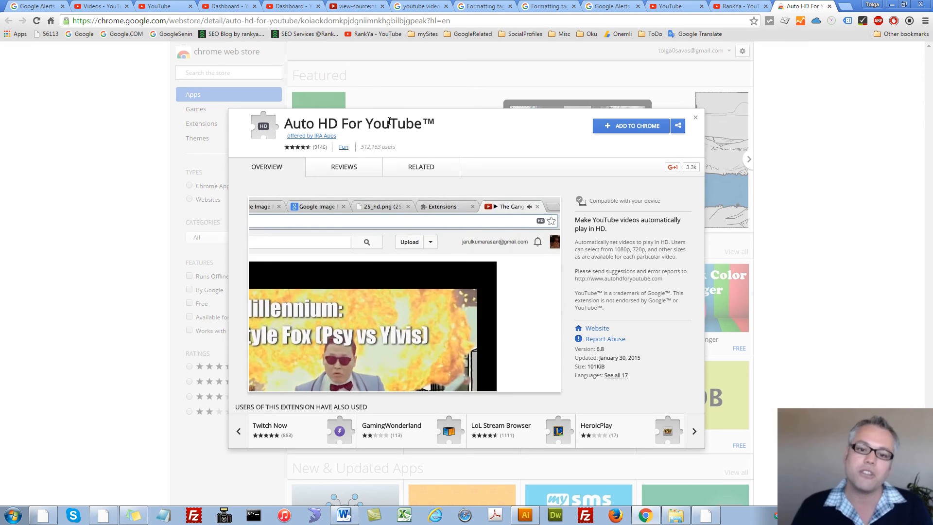
mouse_move(496, 149)
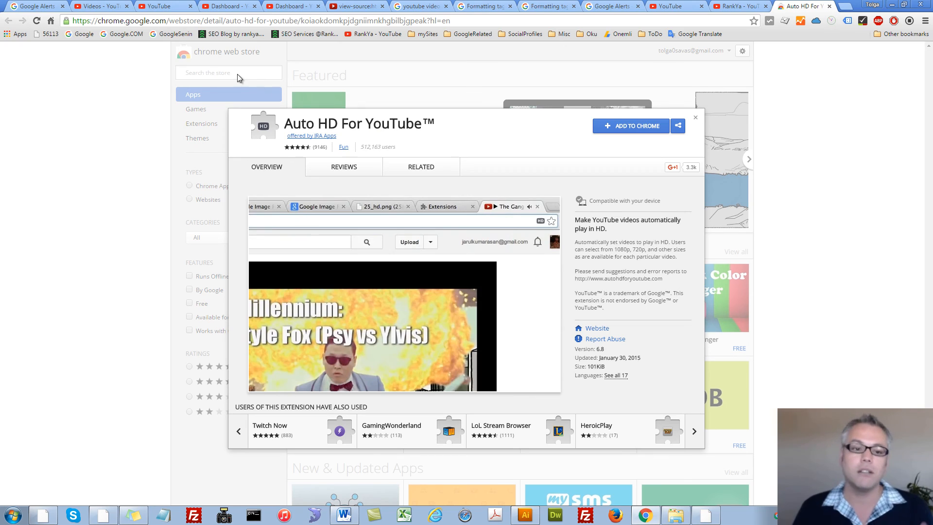
mouse_move(254, 75)
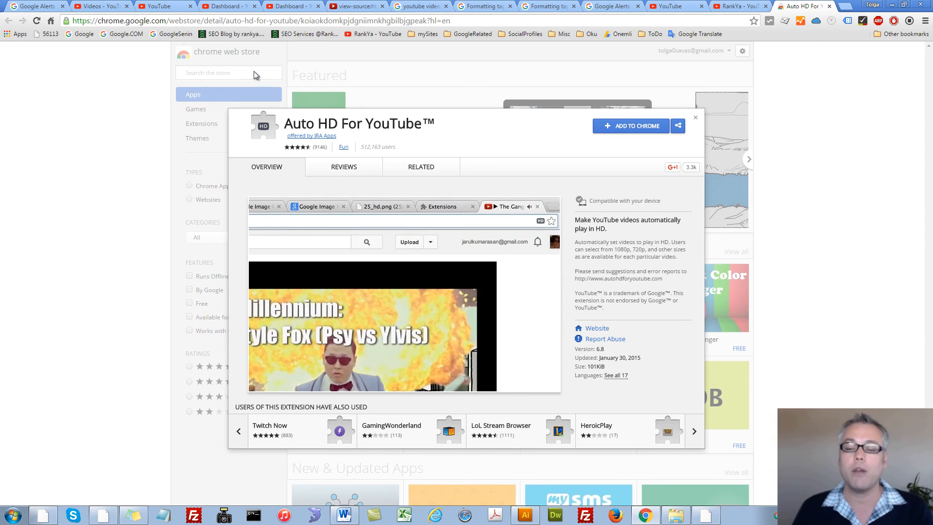
mouse_move(363, 104)
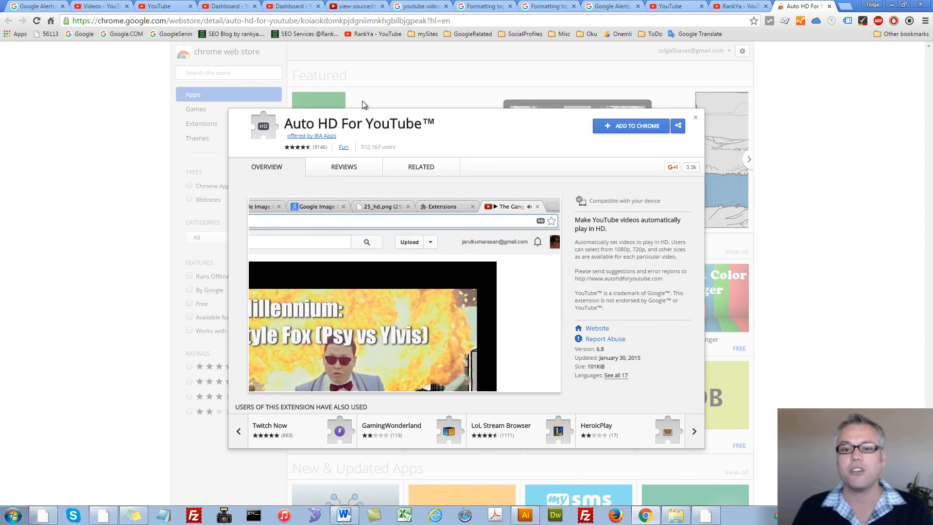
mouse_move(437, 125)
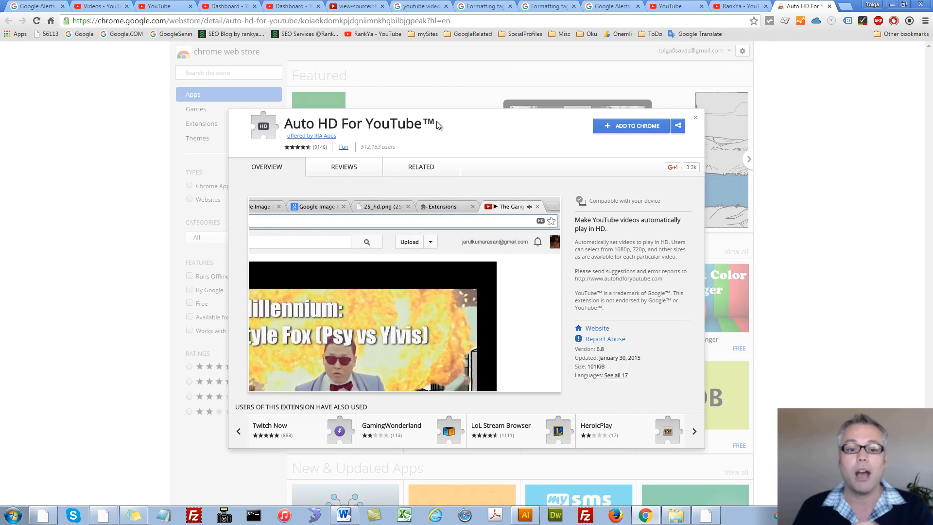
mouse_move(451, 147)
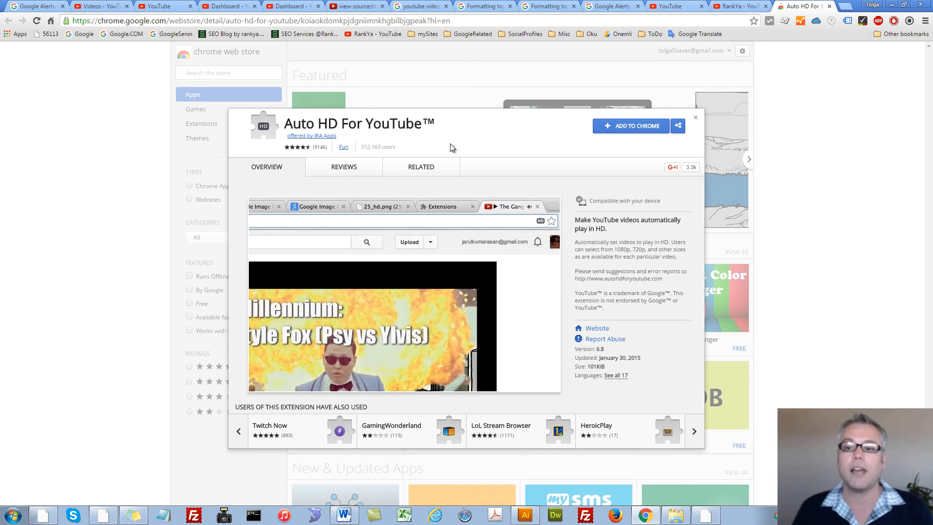
left_click(714, 5)
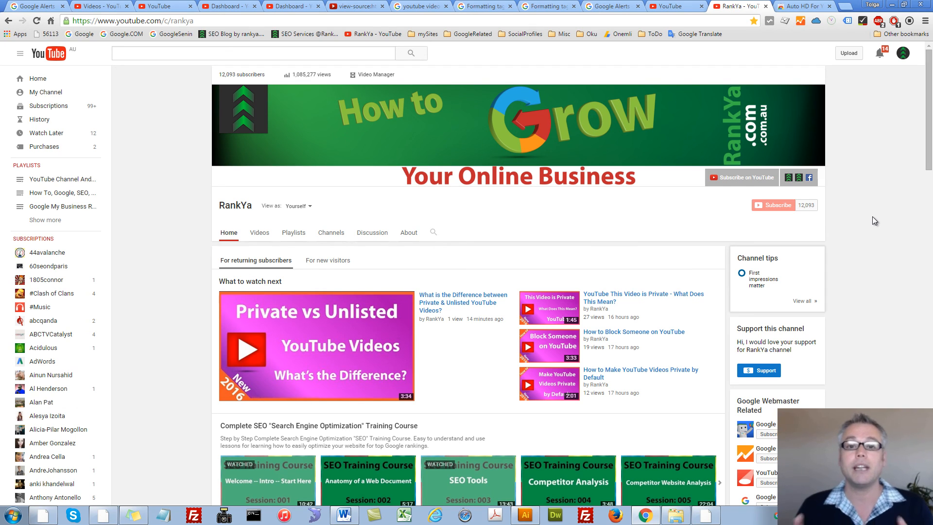
mouse_move(875, 221)
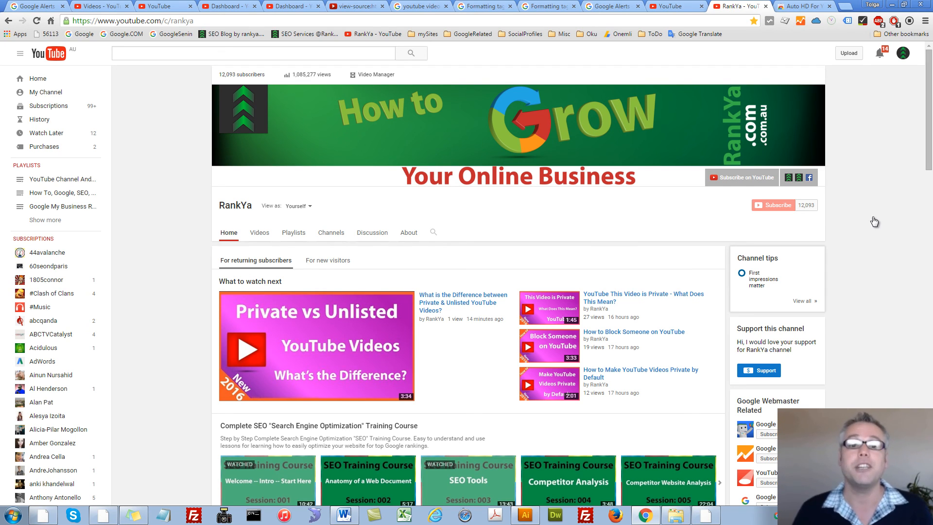